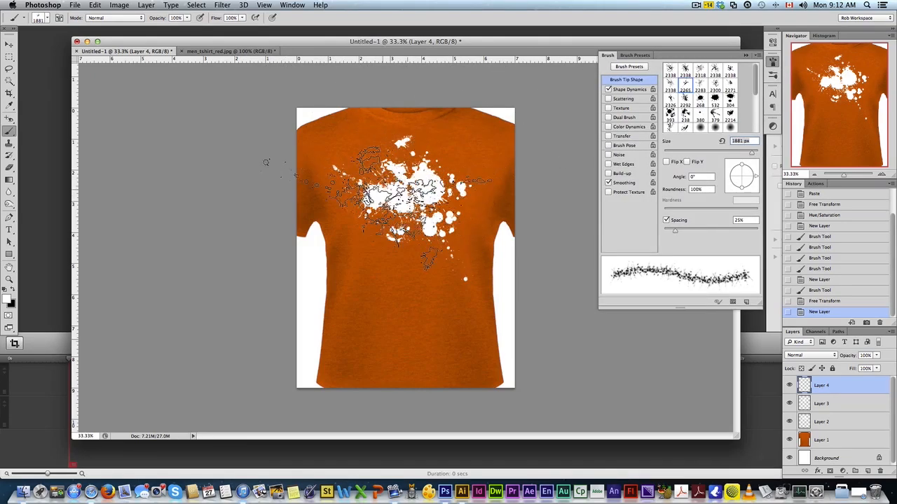
Step: Paint extra white splatter, group the layers, paste the black IMX logo and add a layer mask
left_click(629, 89)
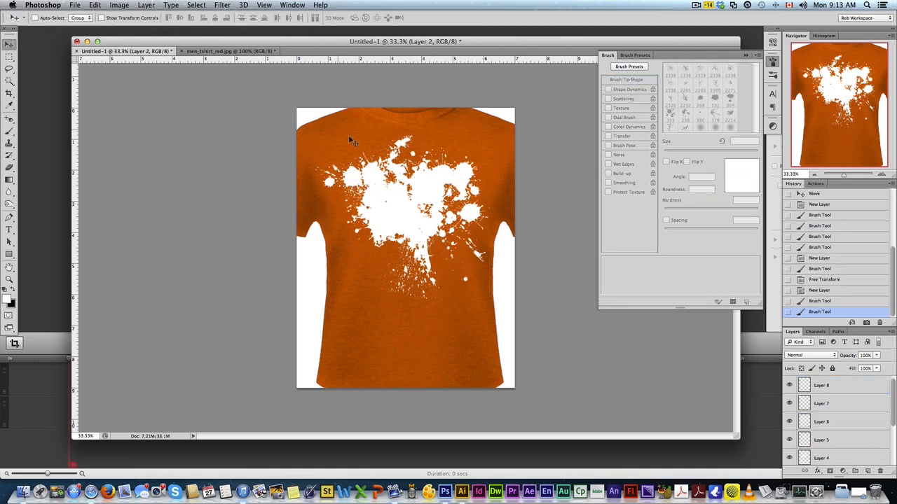
left_click(821, 385)
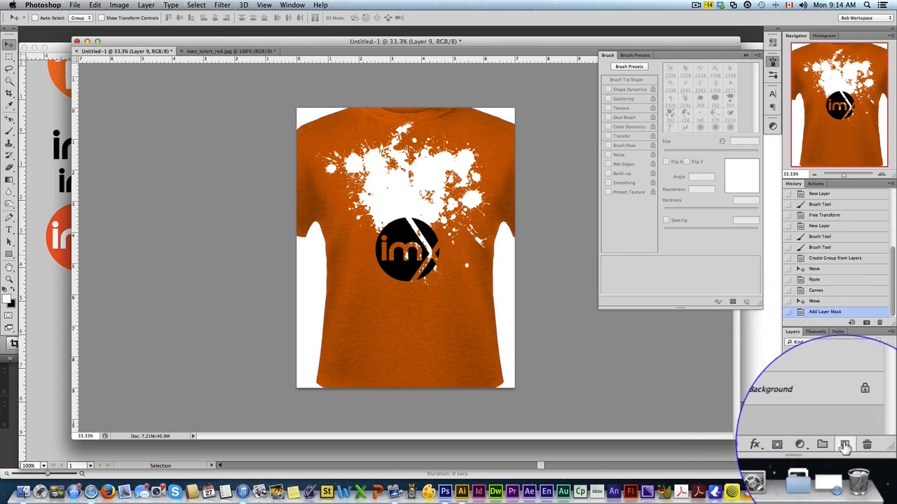
Step: Add a new layer, raise the IMX logo on the shirt, and fill the layer white behind it
left_click(845, 444)
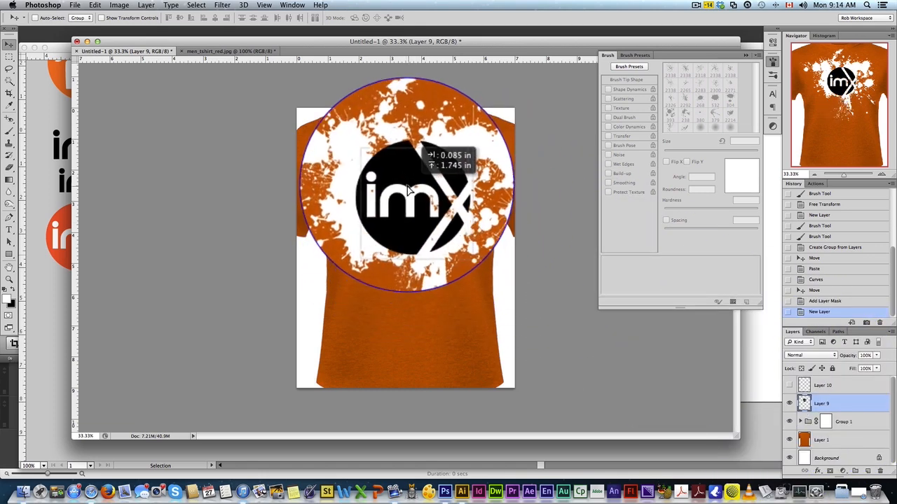
left_click_drag(410, 190, 405, 158)
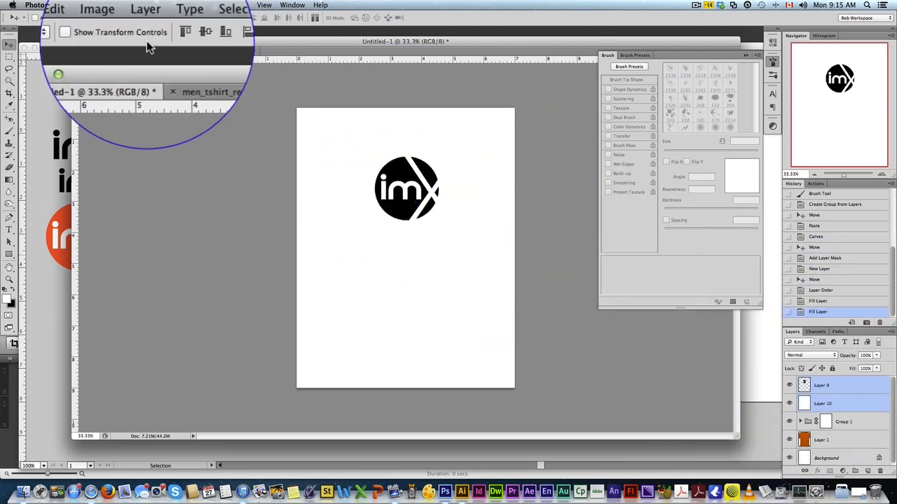
Step: Merge Layers 9 and 10, paste them into Group 1's layer mask, unlink it, and select the Background
left_click(146, 5)
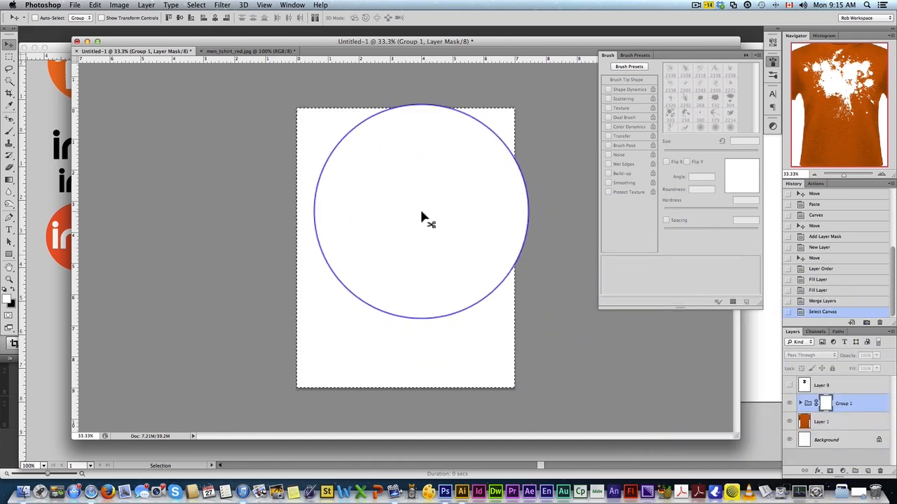
left_click_drag(421, 218, 479, 242)
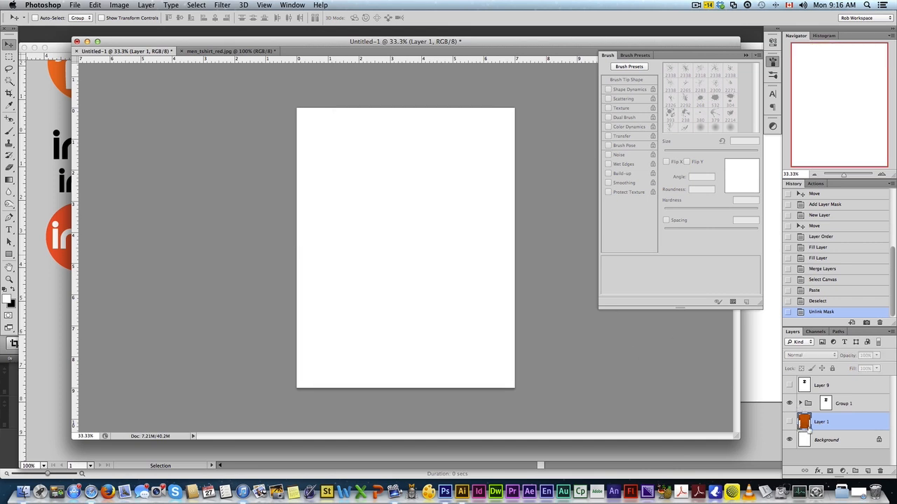
left_click(827, 440)
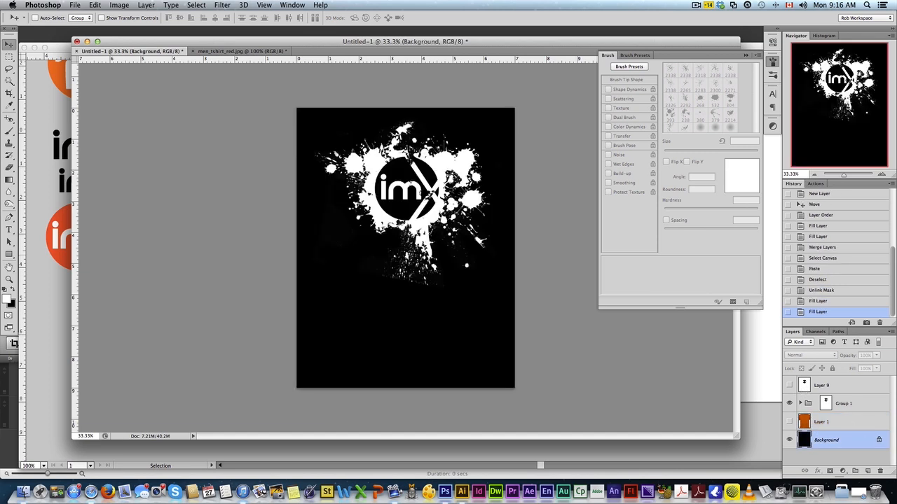
Step: Fill the Background black, flatten the image discarding hidden layers, and copy the artwork
left_click(145, 5)
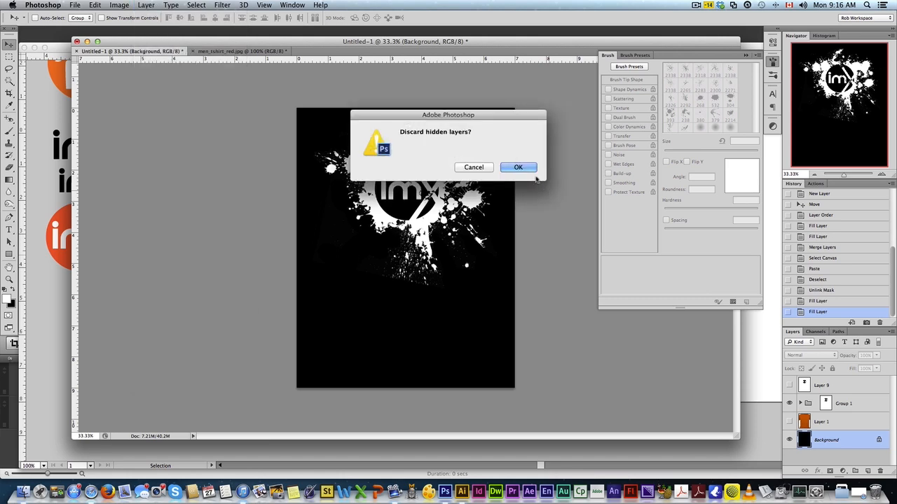
left_click(518, 167)
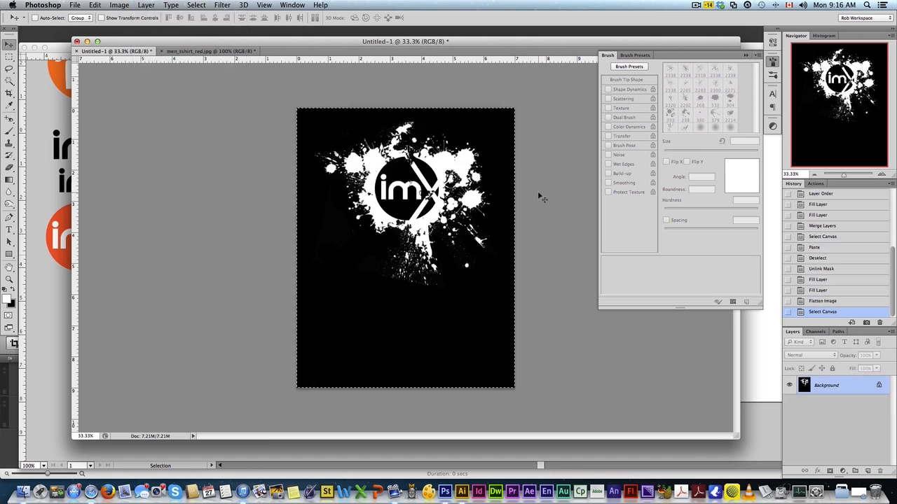
key("f3")
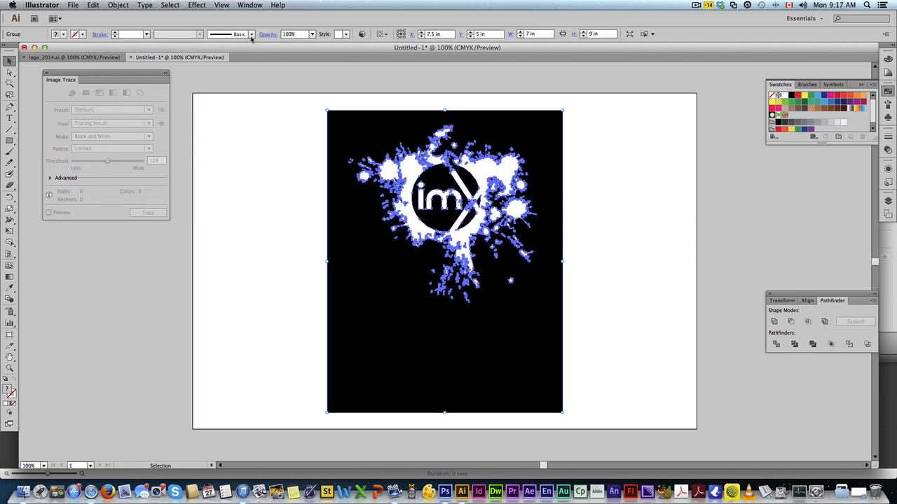
Step: Select the traced black background areas with Select > Same to remove them
left_click(10, 71)
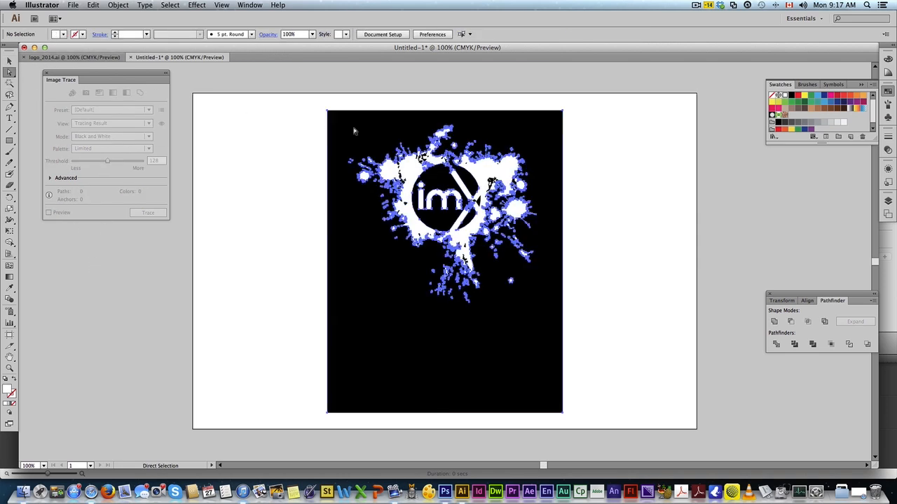
left_click(169, 5)
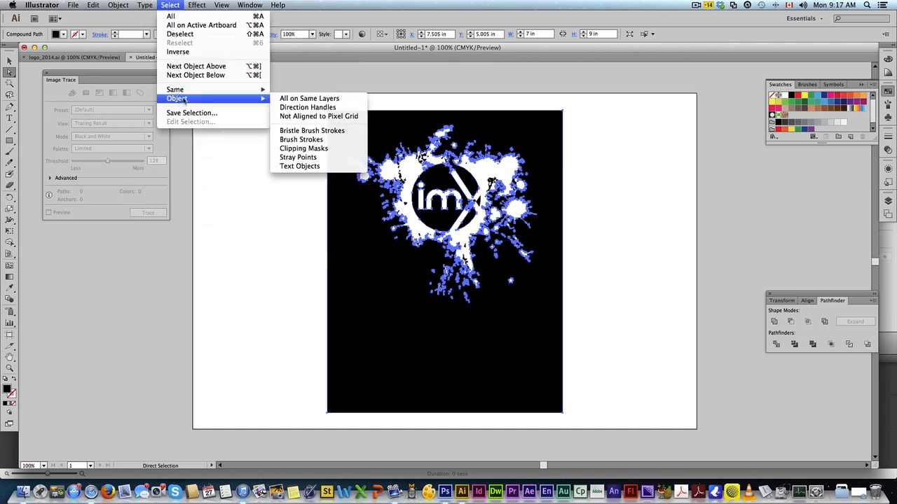
mouse_move(175, 89)
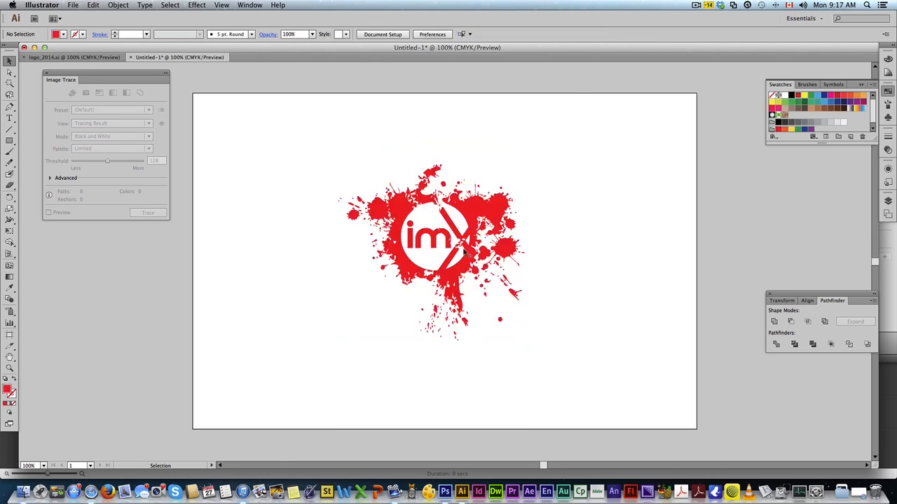
mouse_move(590, 280)
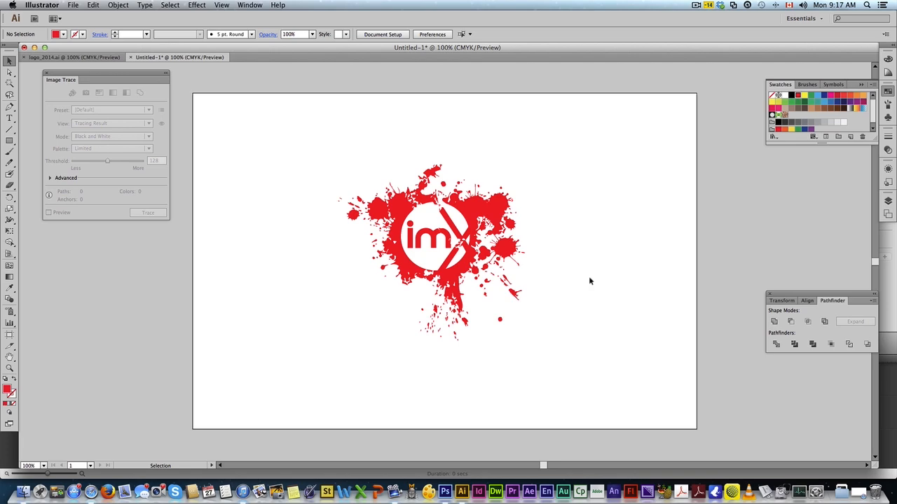
mouse_move(487, 276)
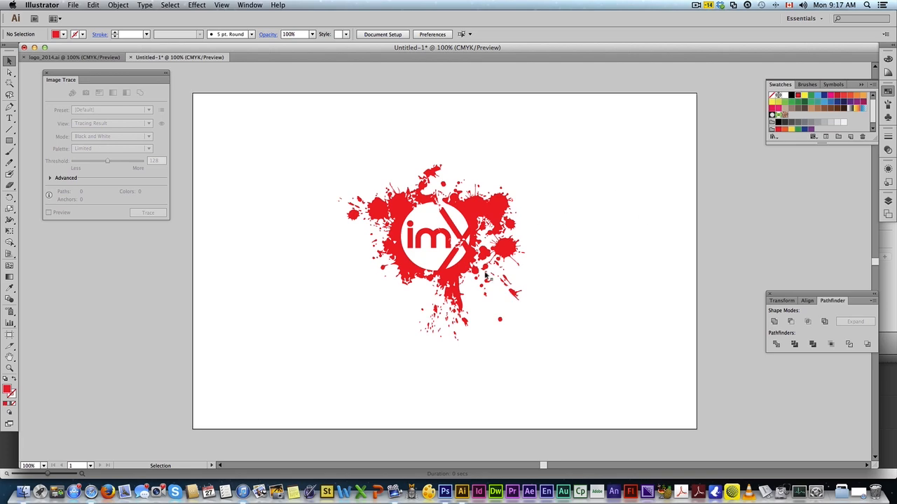
Step: Paste the red logo onto men_tshirt_red.jpg, scale it onto the chest, and set Lightness +100
key("f3")
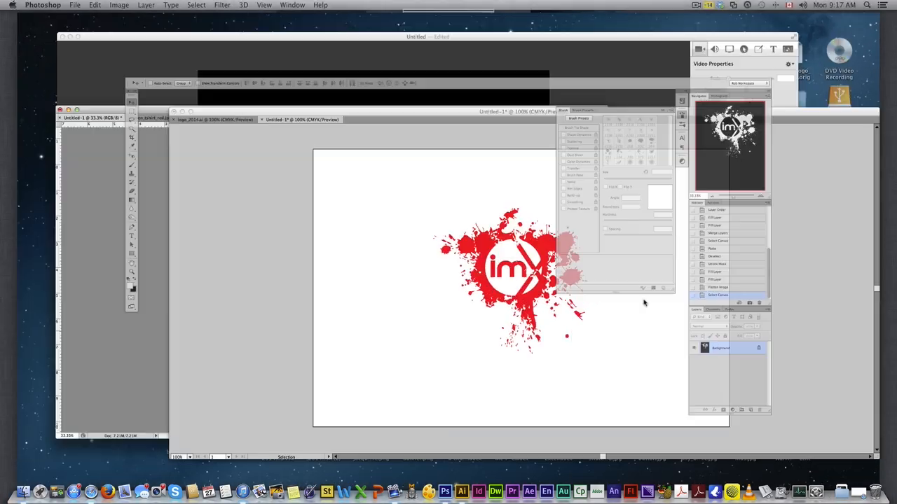
left_click(462, 491)
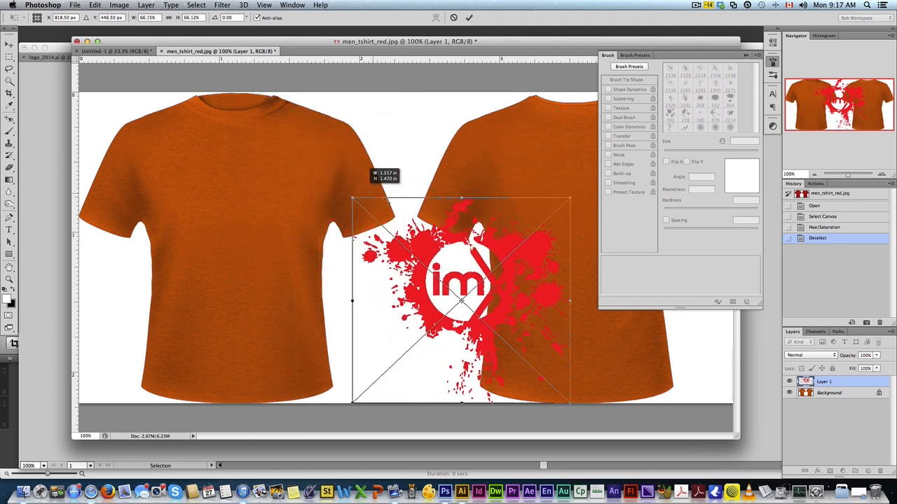
left_click_drag(461, 301, 229, 207)
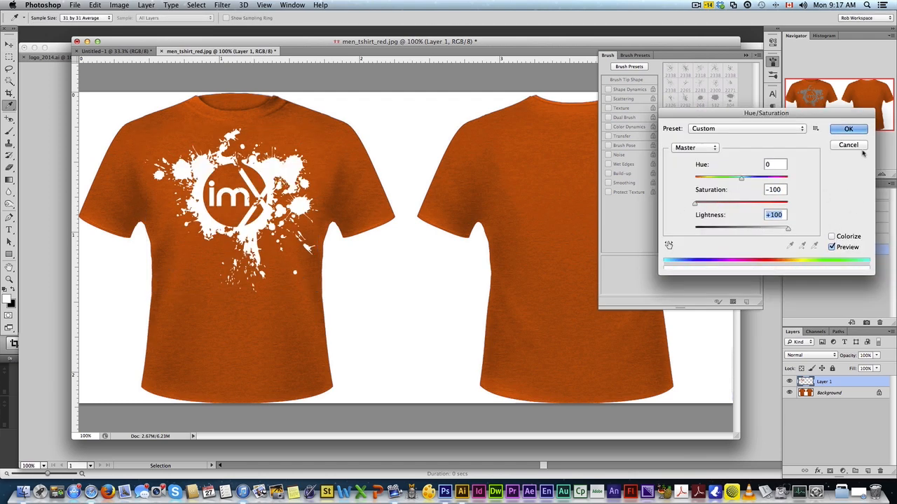
left_click(849, 129)
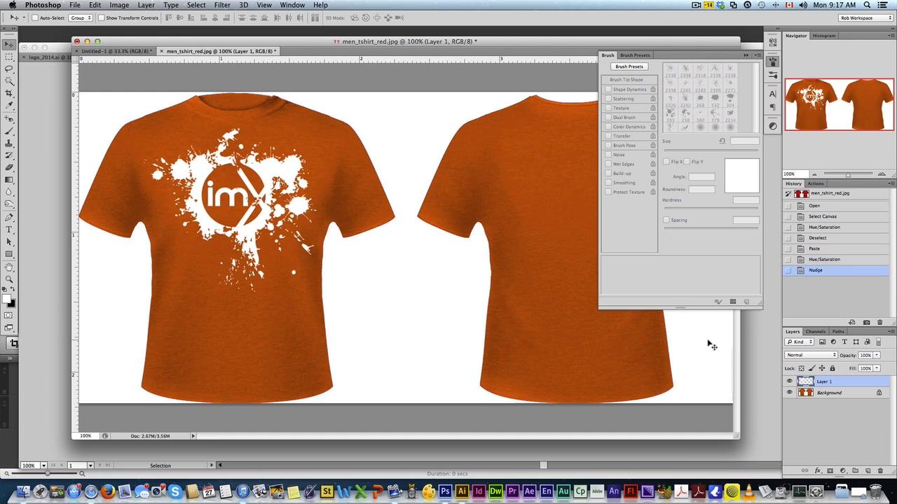